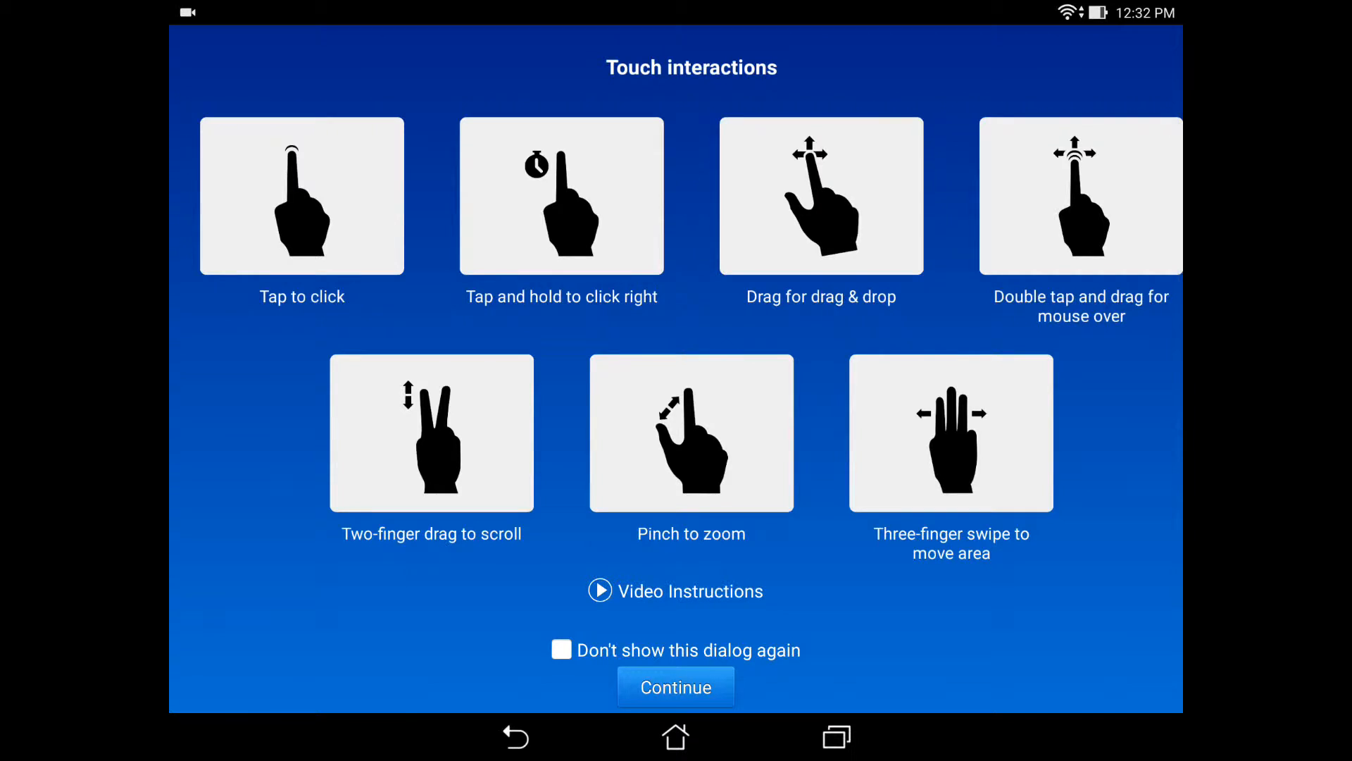
Dismiss the Touch interactions guide to enter the remote Windows desktop
{"action": "left_click", "coordinate": [676, 687]}
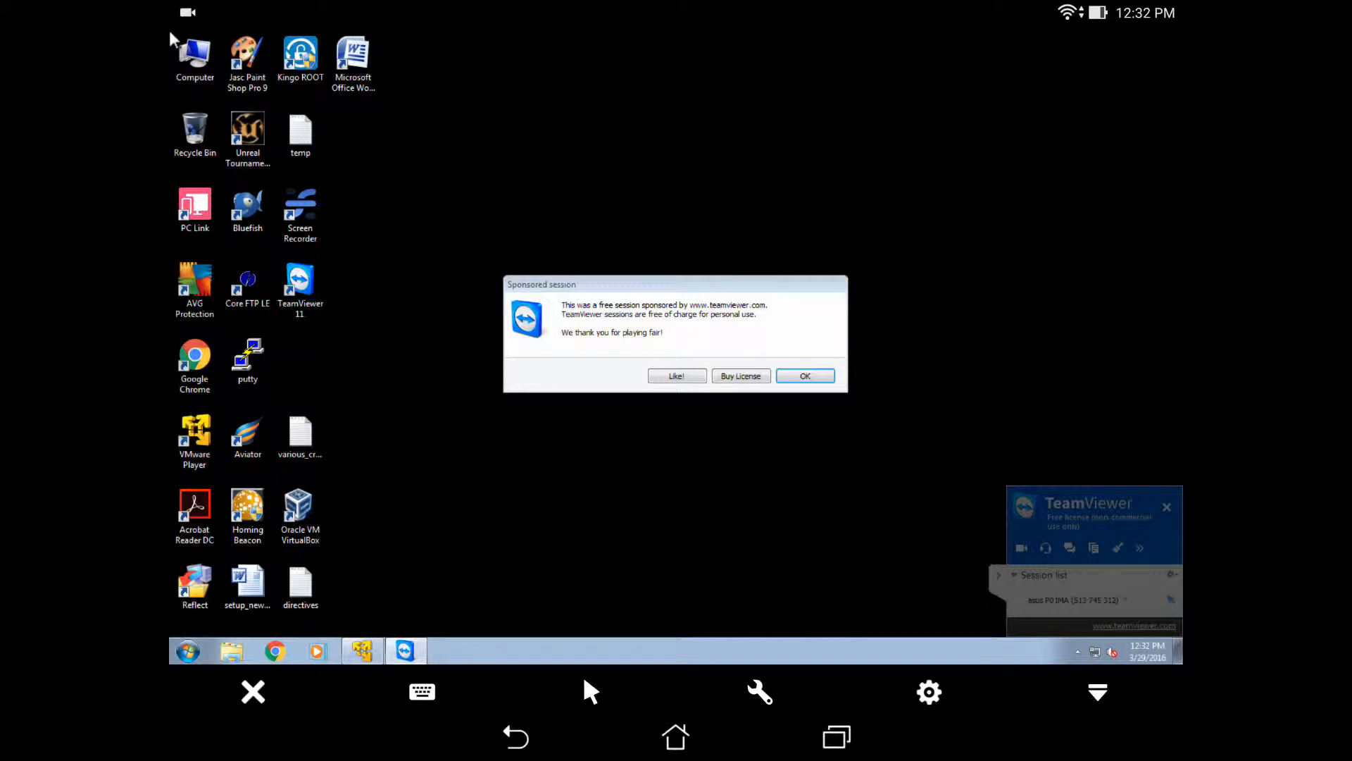
{"action": "mouse_move", "coordinate": [722, 507]}
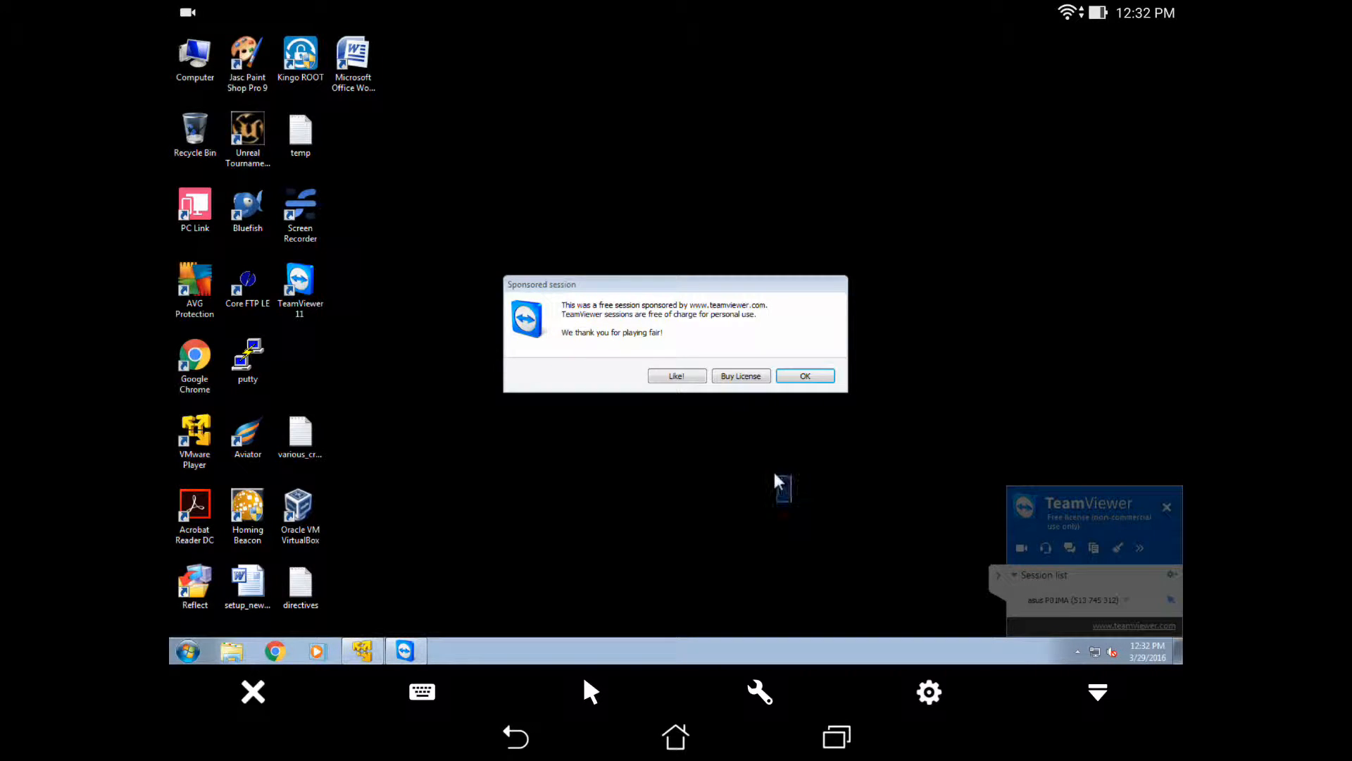
{"action": "mouse_move", "coordinate": [895, 508]}
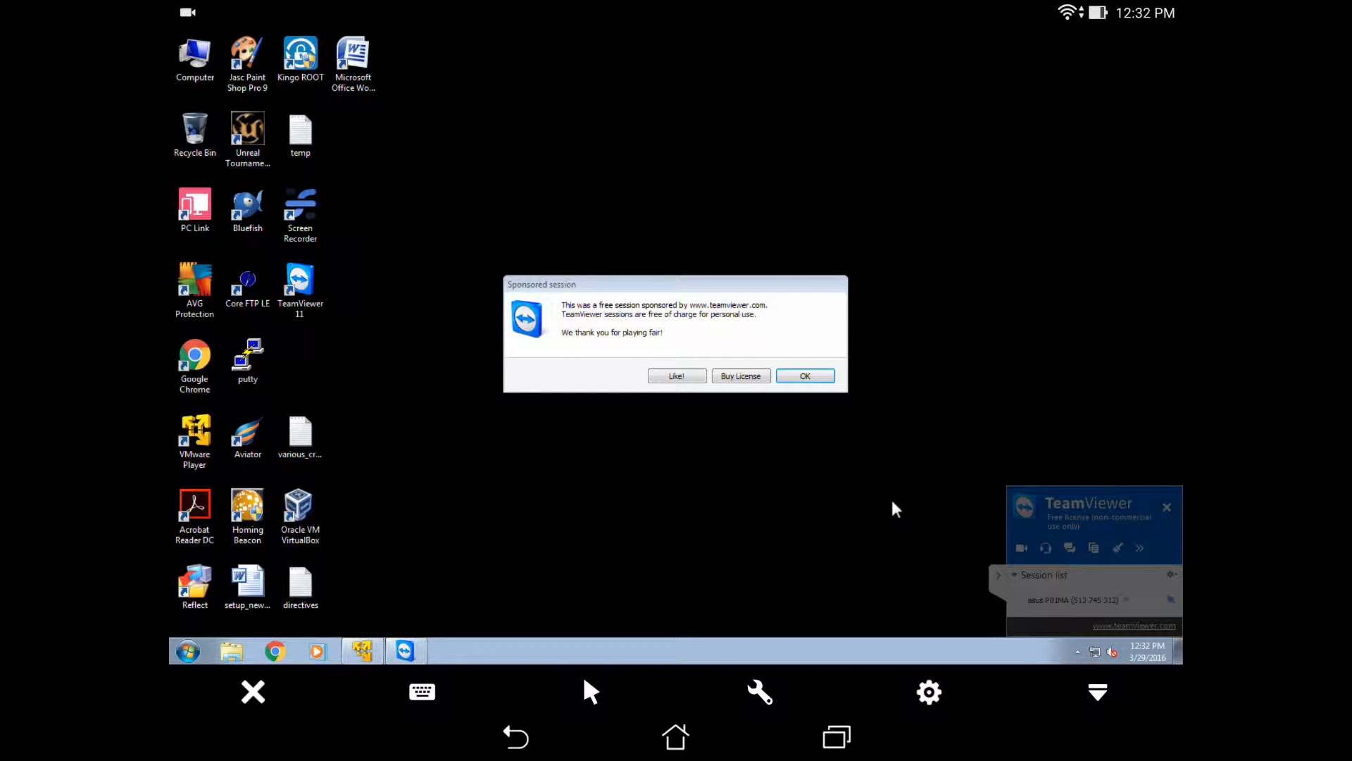
{"action": "mouse_move", "coordinate": [846, 412]}
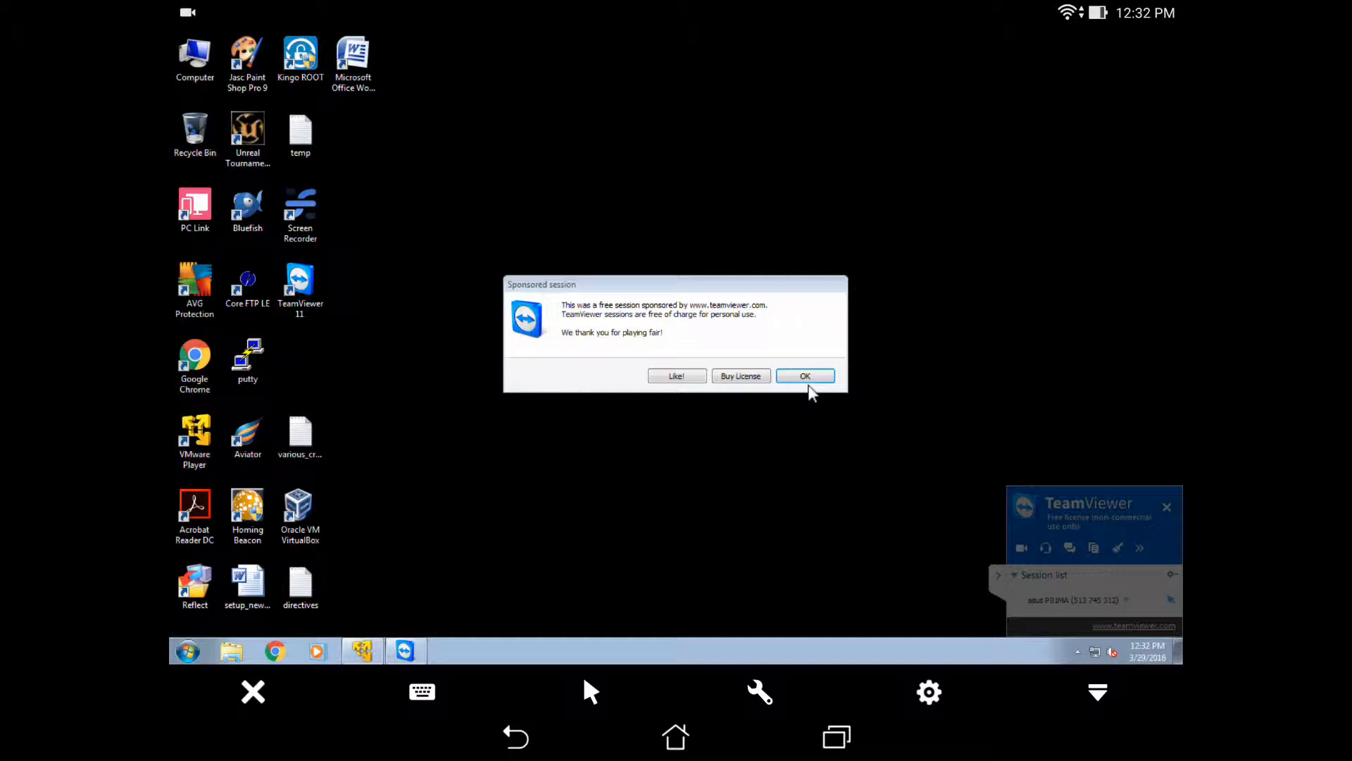
Close the Sponsored session notice and bring the Chrome new tab window forward
{"action": "left_click", "coordinate": [803, 376]}
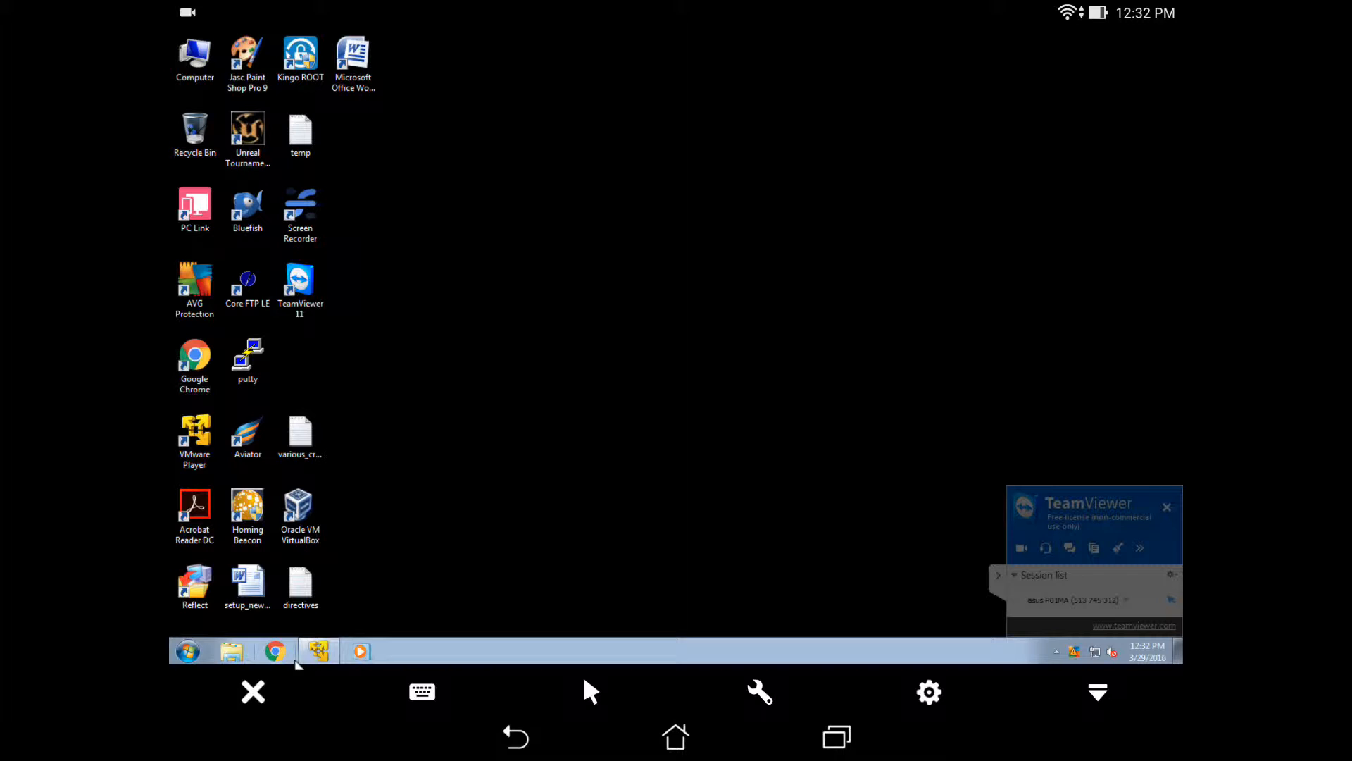
{"action": "left_click", "coordinate": [273, 651]}
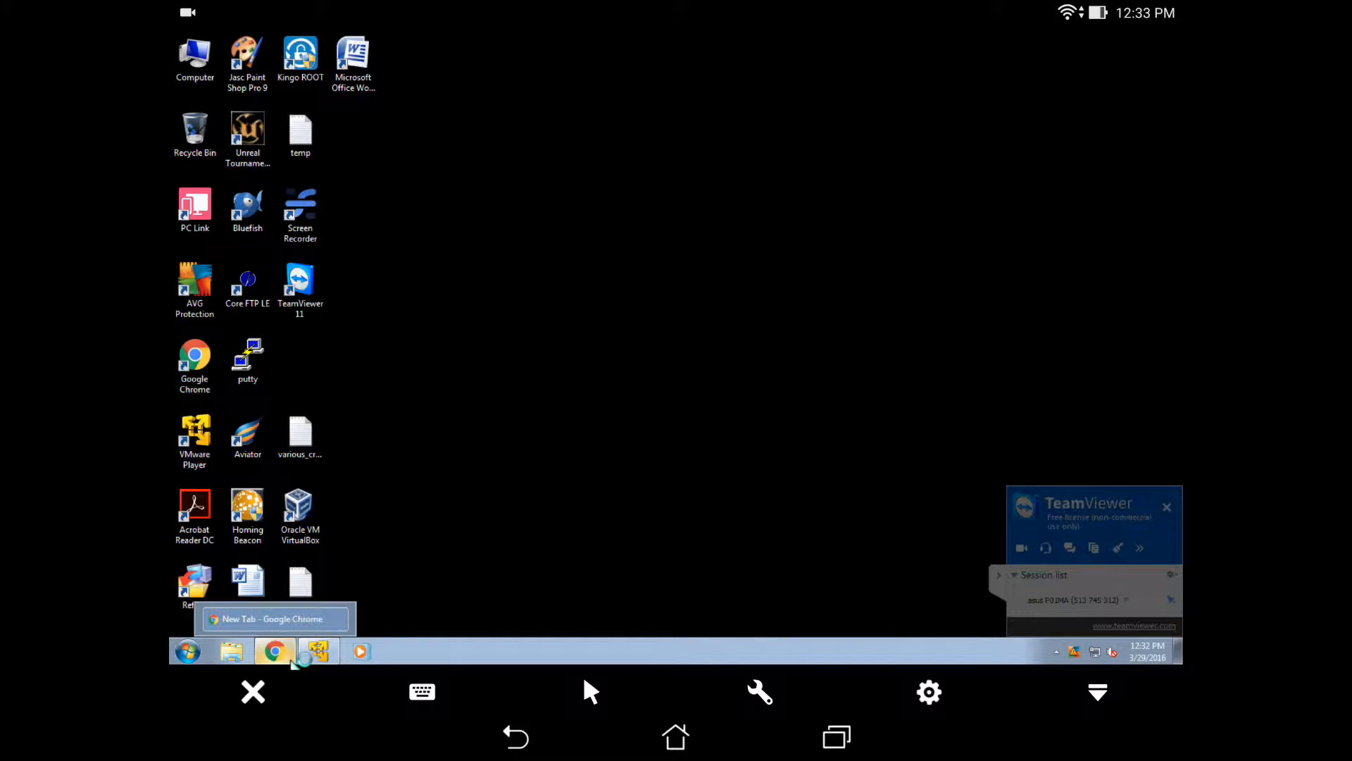
{"action": "left_click", "coordinate": [274, 650]}
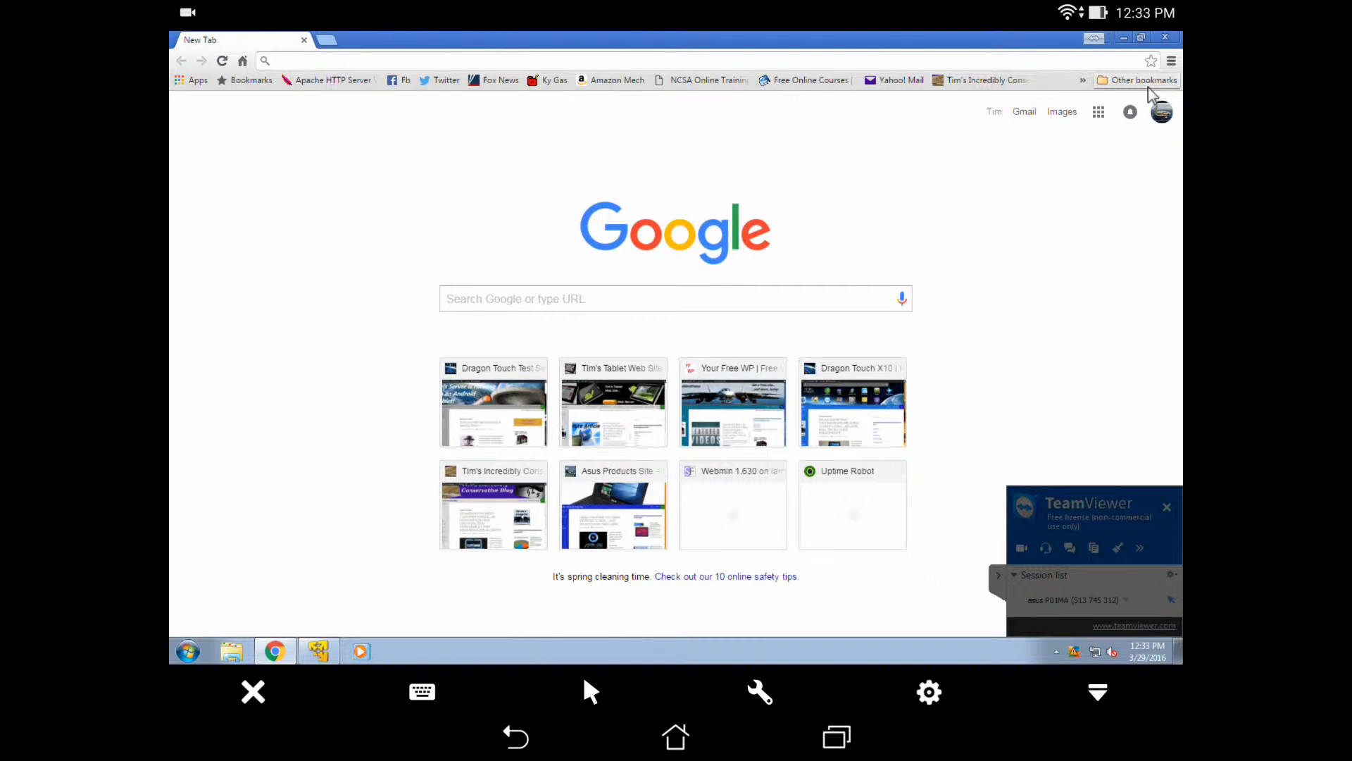
Open the TeamViewer Management Console bookmark from Other bookmarks
{"action": "left_click", "coordinate": [1146, 80]}
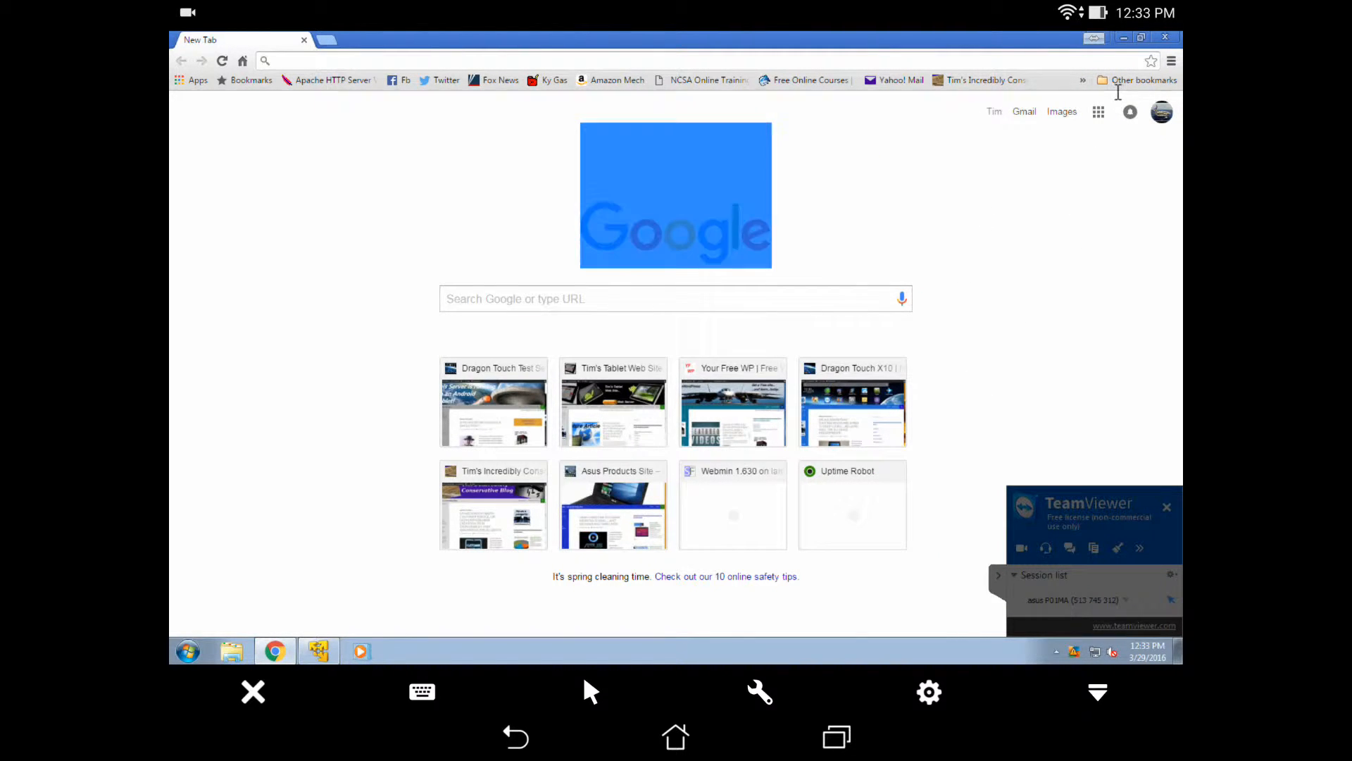
{"action": "mouse_move", "coordinate": [1087, 234]}
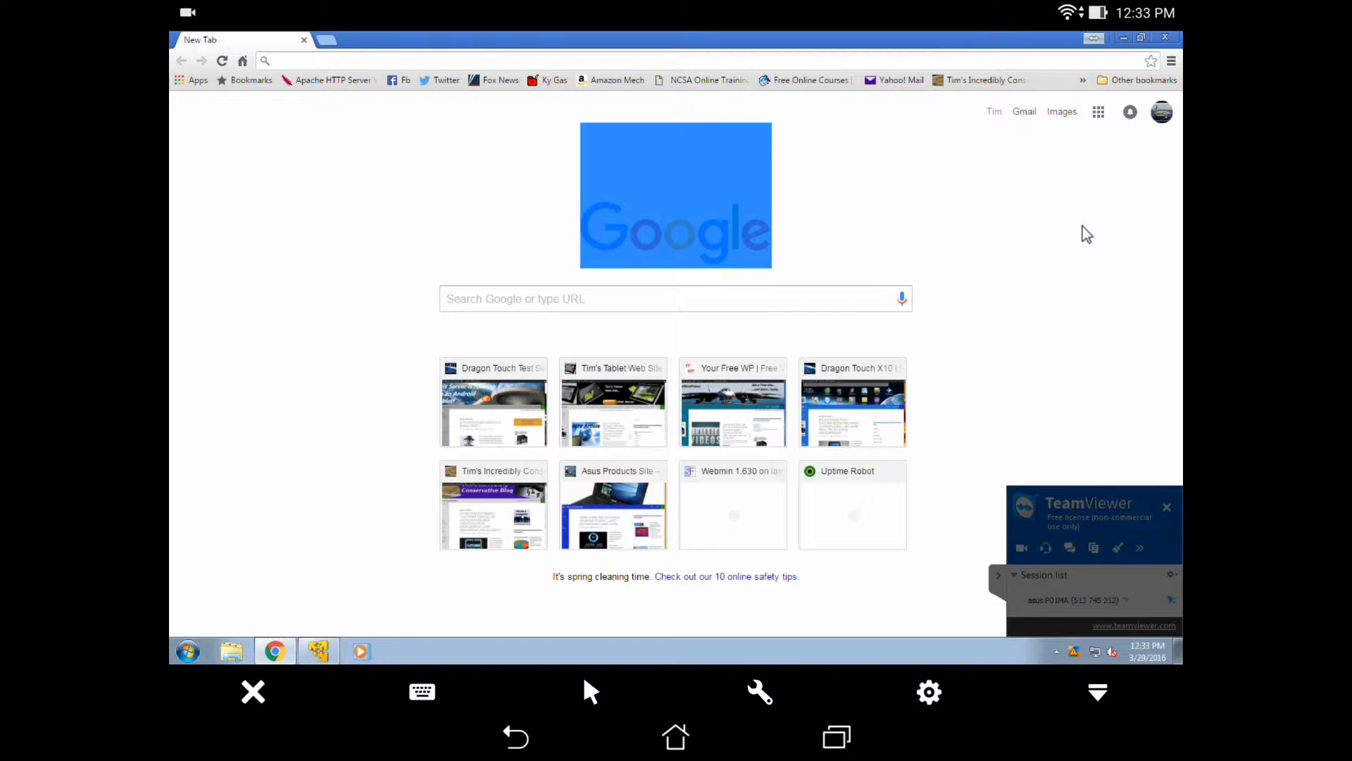
{"action": "mouse_move", "coordinate": [1135, 178]}
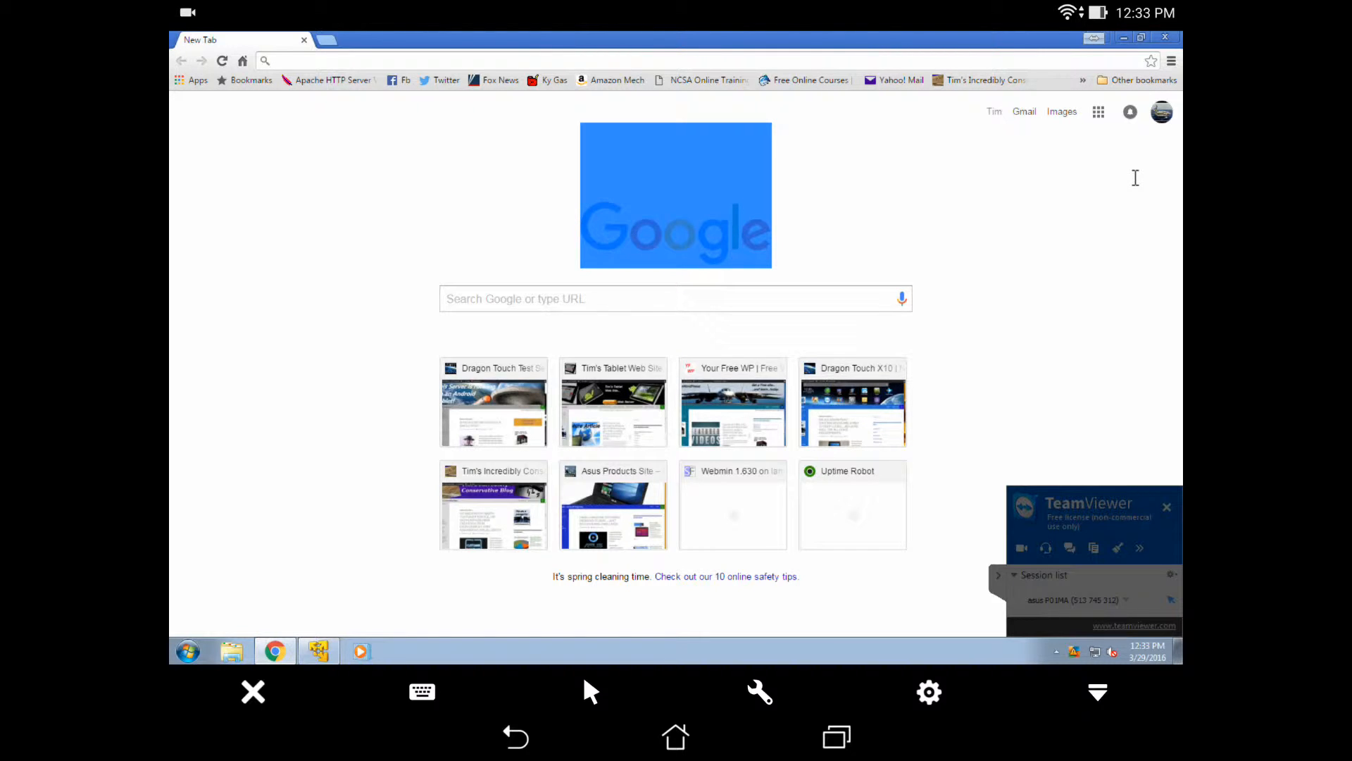
{"action": "left_click", "coordinate": [1138, 79]}
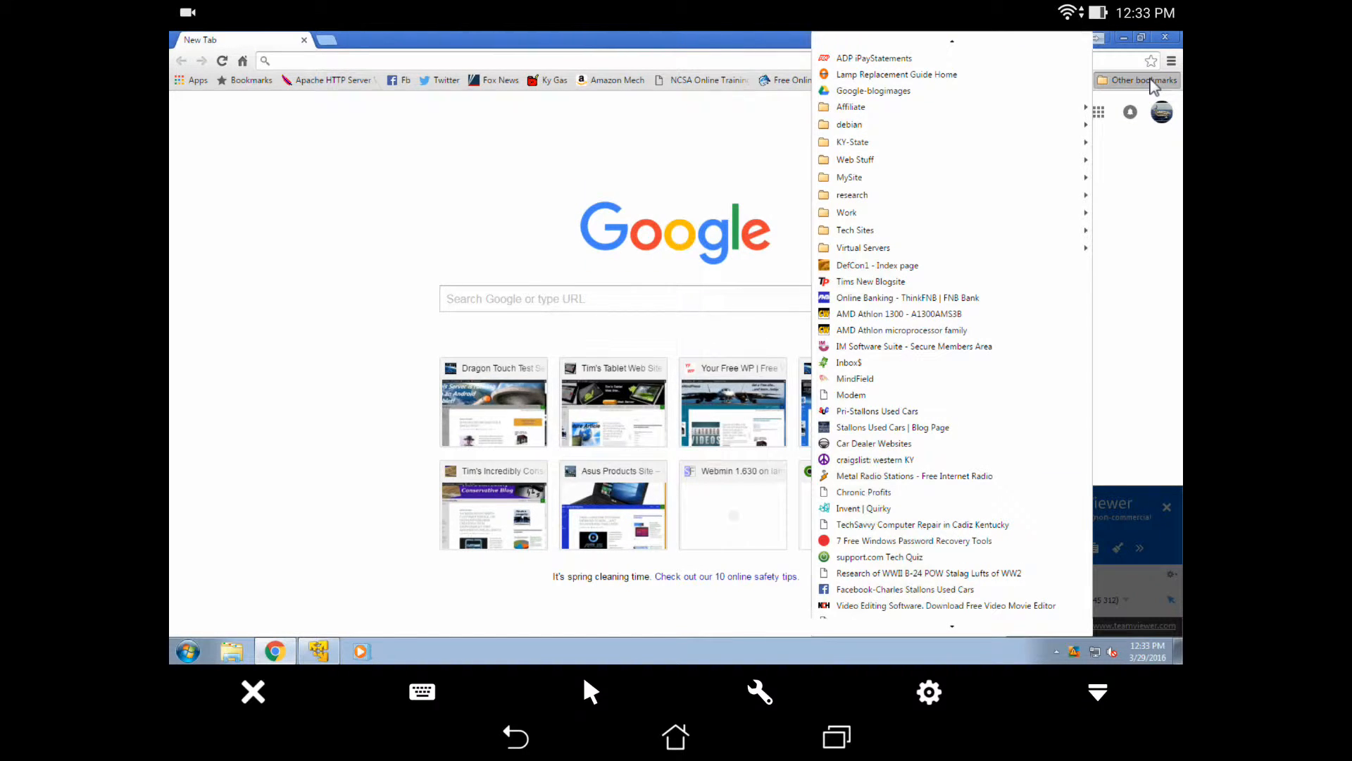
{"action": "mouse_move", "coordinate": [960, 641]}
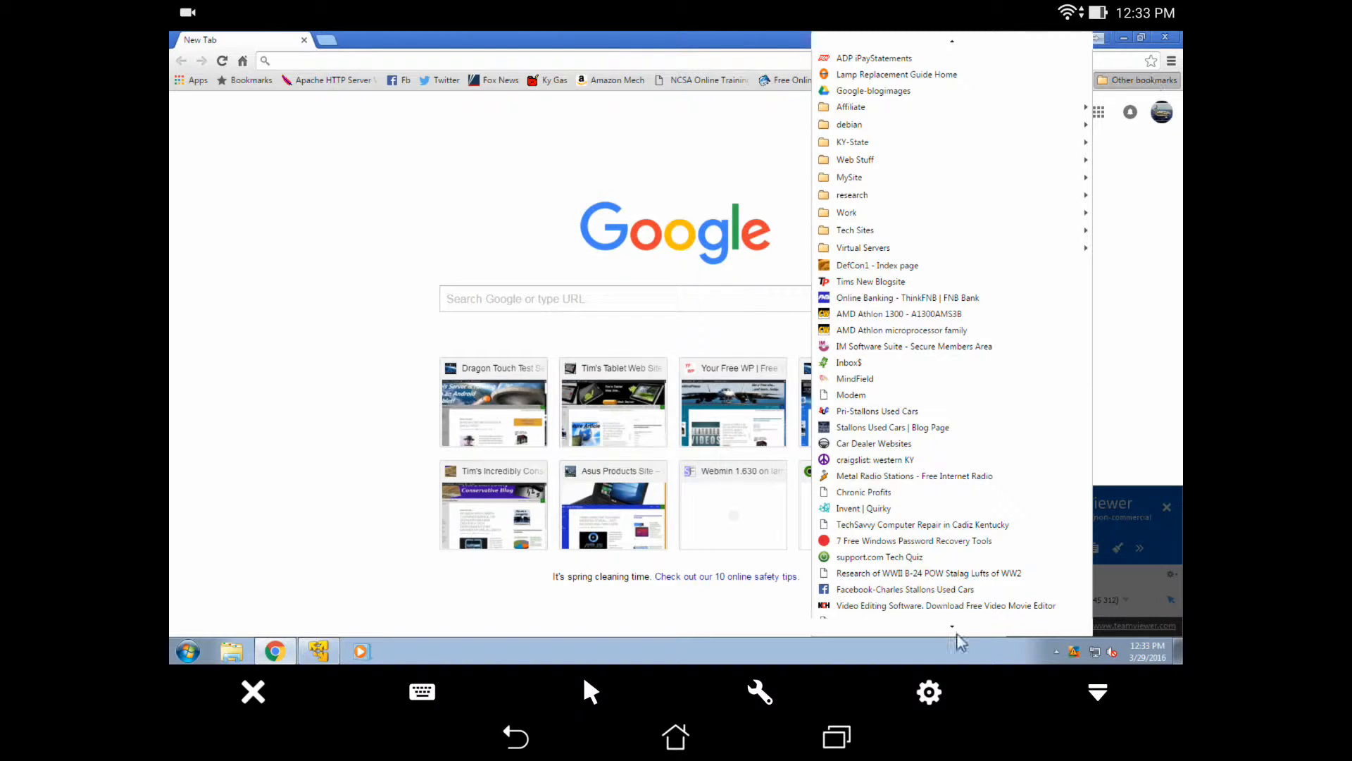
{"action": "scroll", "scroll_direction": "down", "scroll_amount": 3}
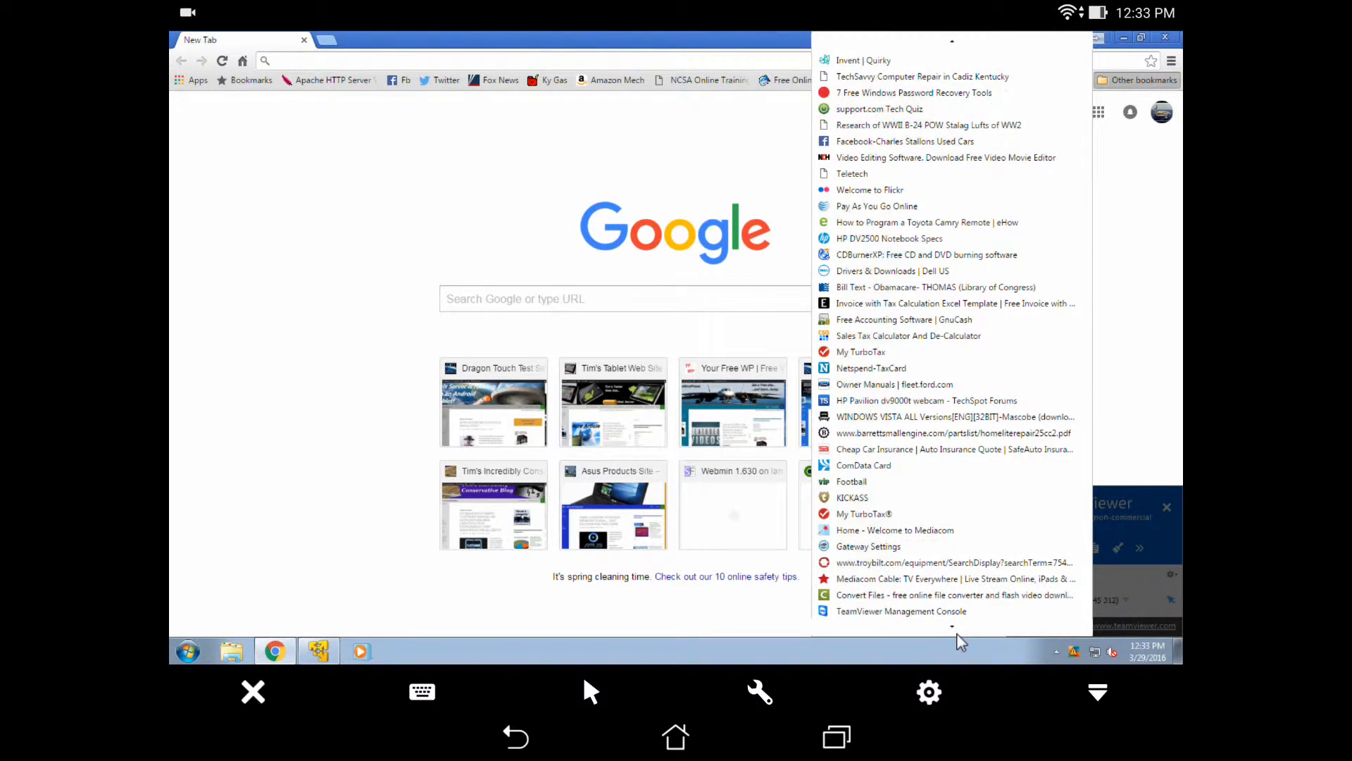
{"action": "mouse_move", "coordinate": [918, 628]}
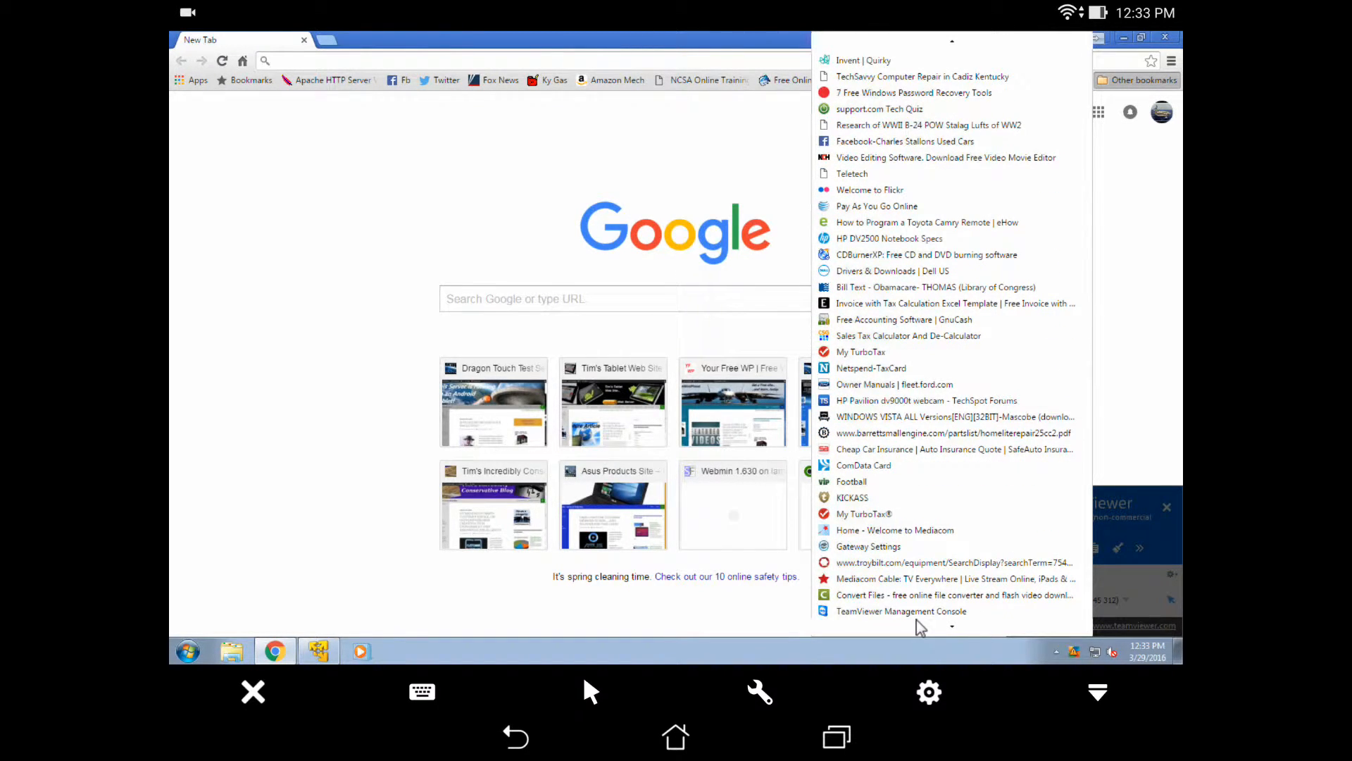
{"action": "left_click", "coordinate": [901, 611]}
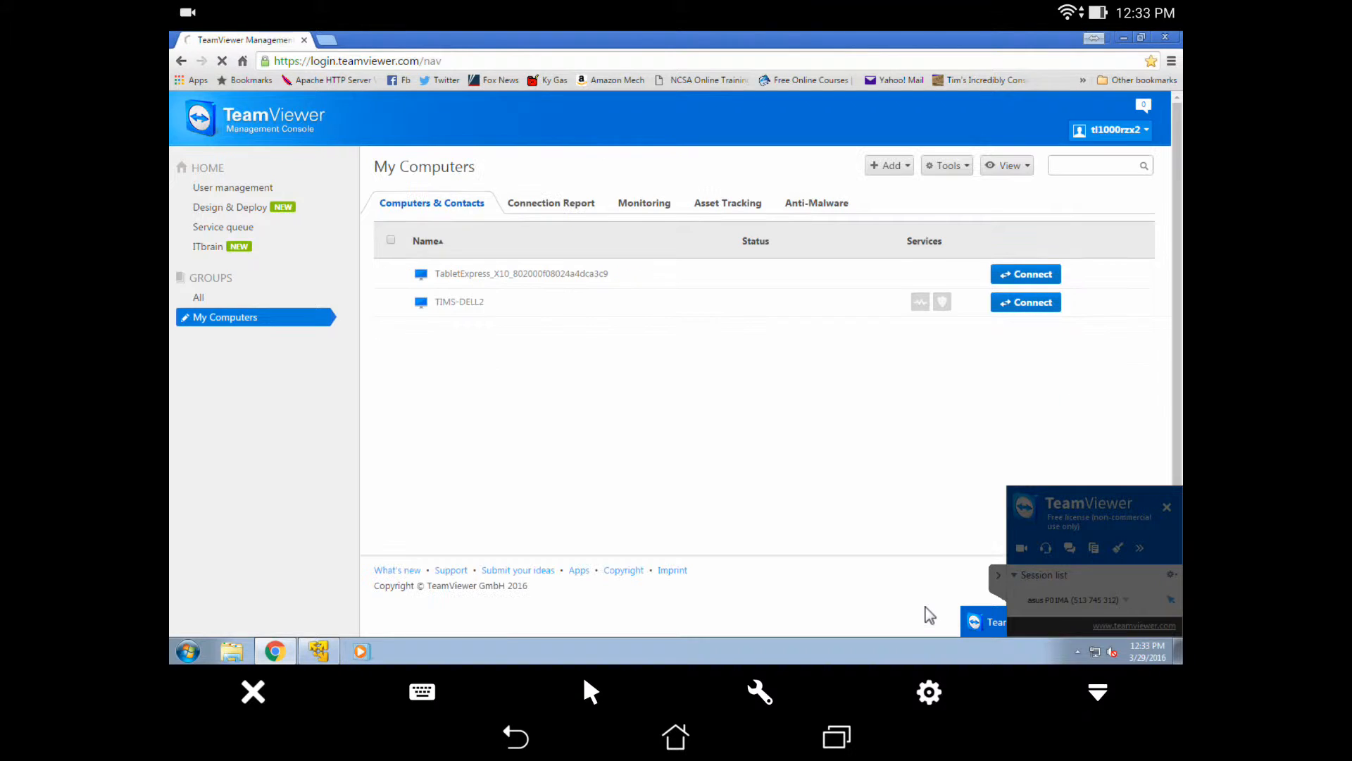
Connect to TabletExpress_X10 from My Computers, retrying until TeamViewer launches
{"action": "left_click", "coordinate": [1026, 273]}
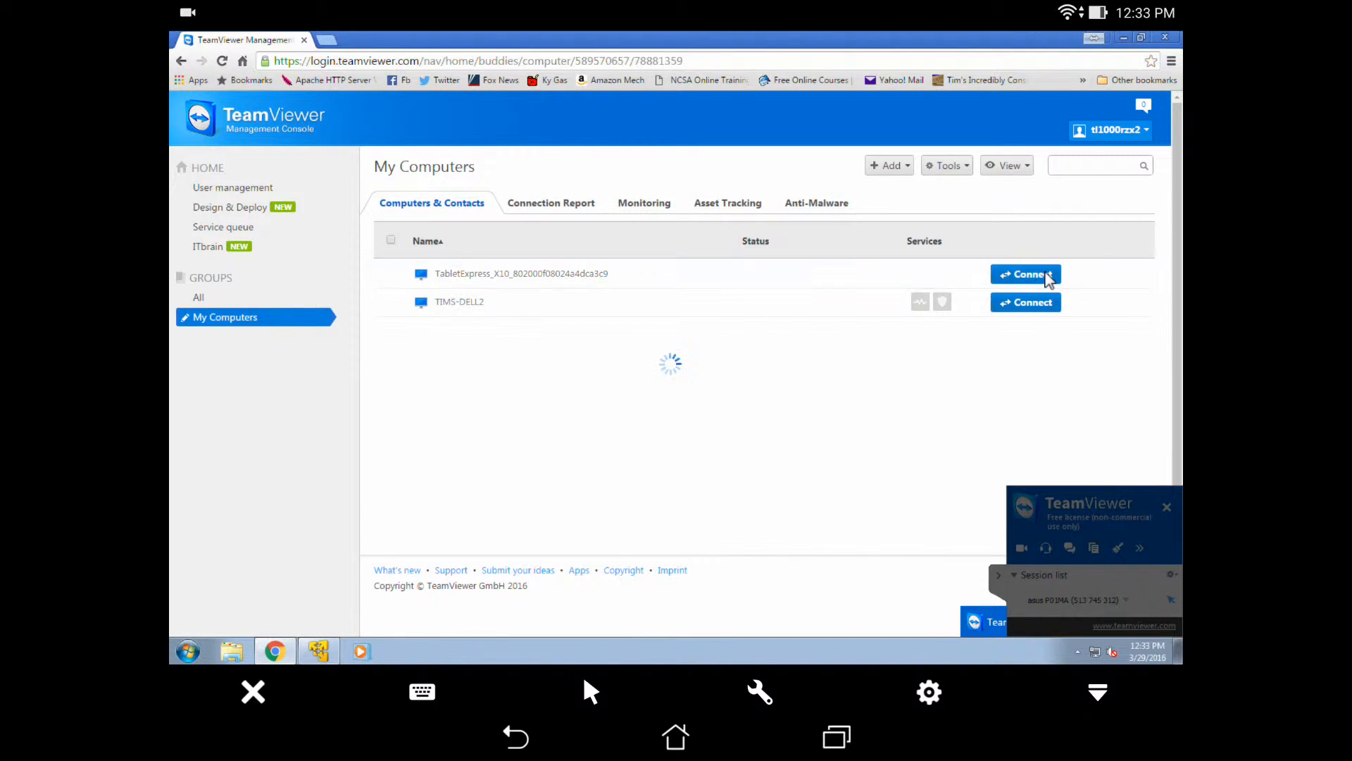
{"action": "left_click", "coordinate": [1026, 274]}
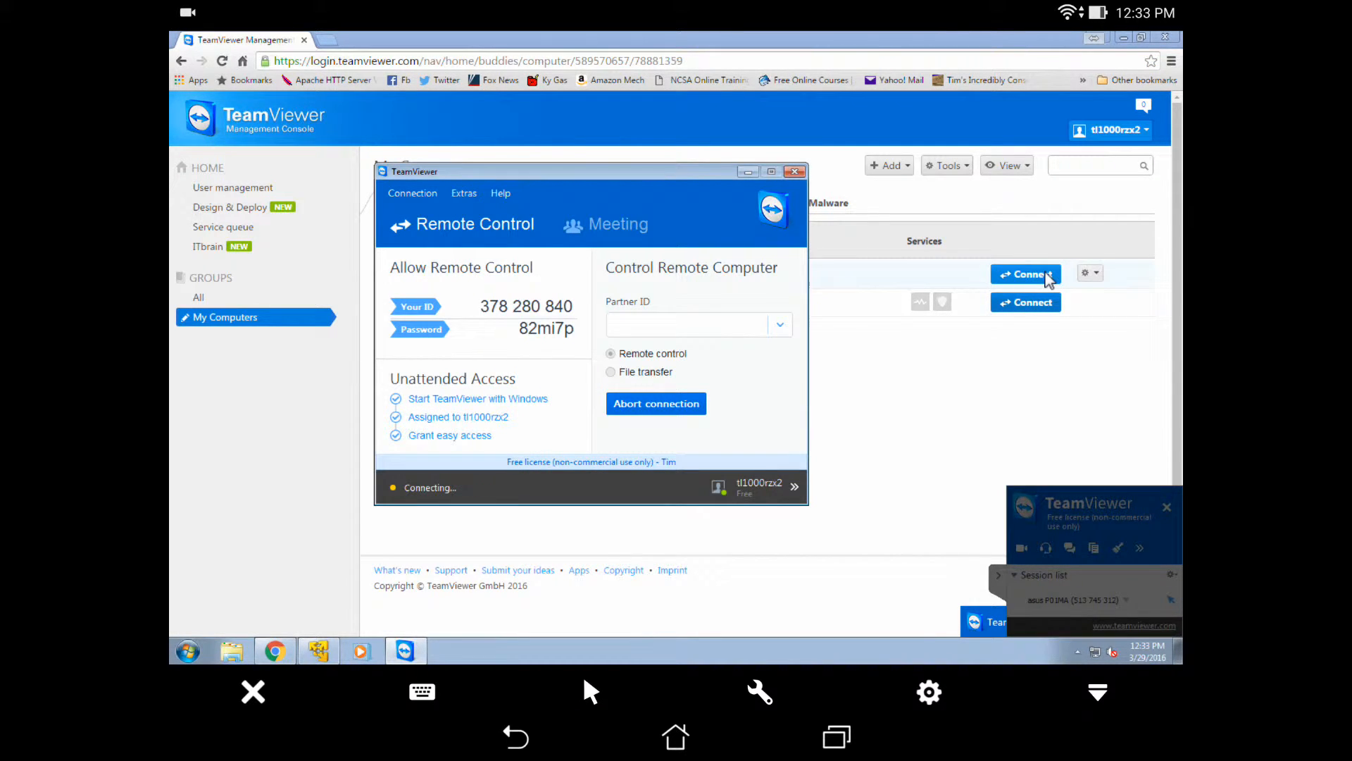
{"action": "left_click", "coordinate": [794, 170]}
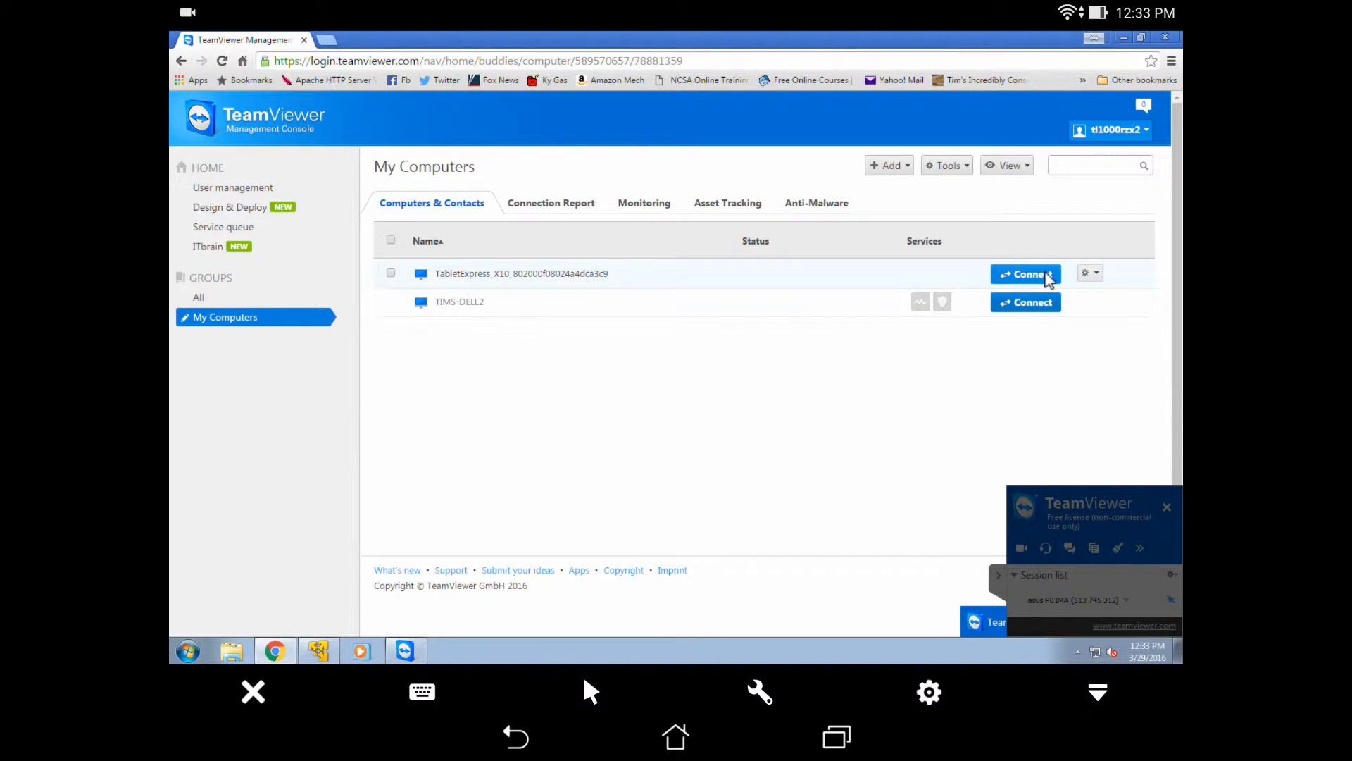
{"action": "left_click", "coordinate": [1026, 273]}
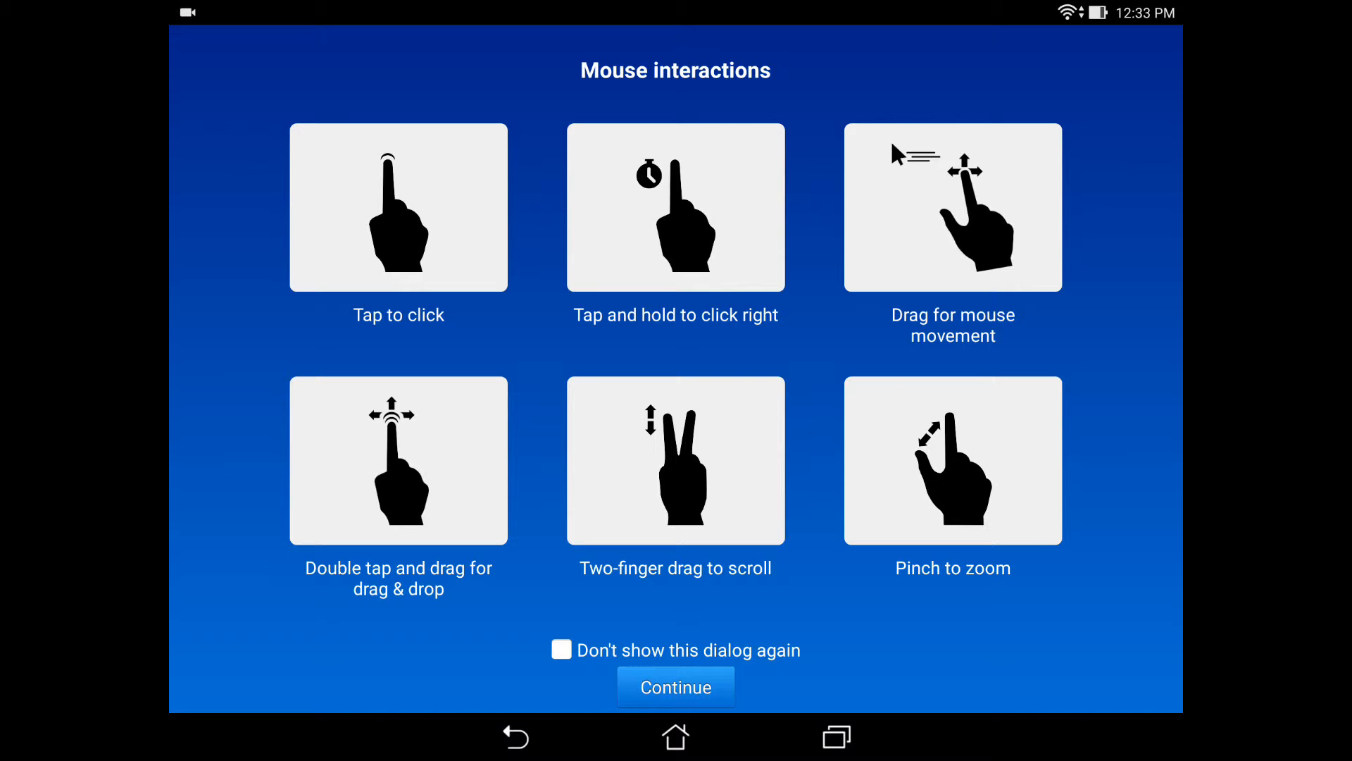
Dismiss the Mouse interactions guide and launch Chrome from the tablet's dock
{"action": "left_click", "coordinate": [676, 687]}
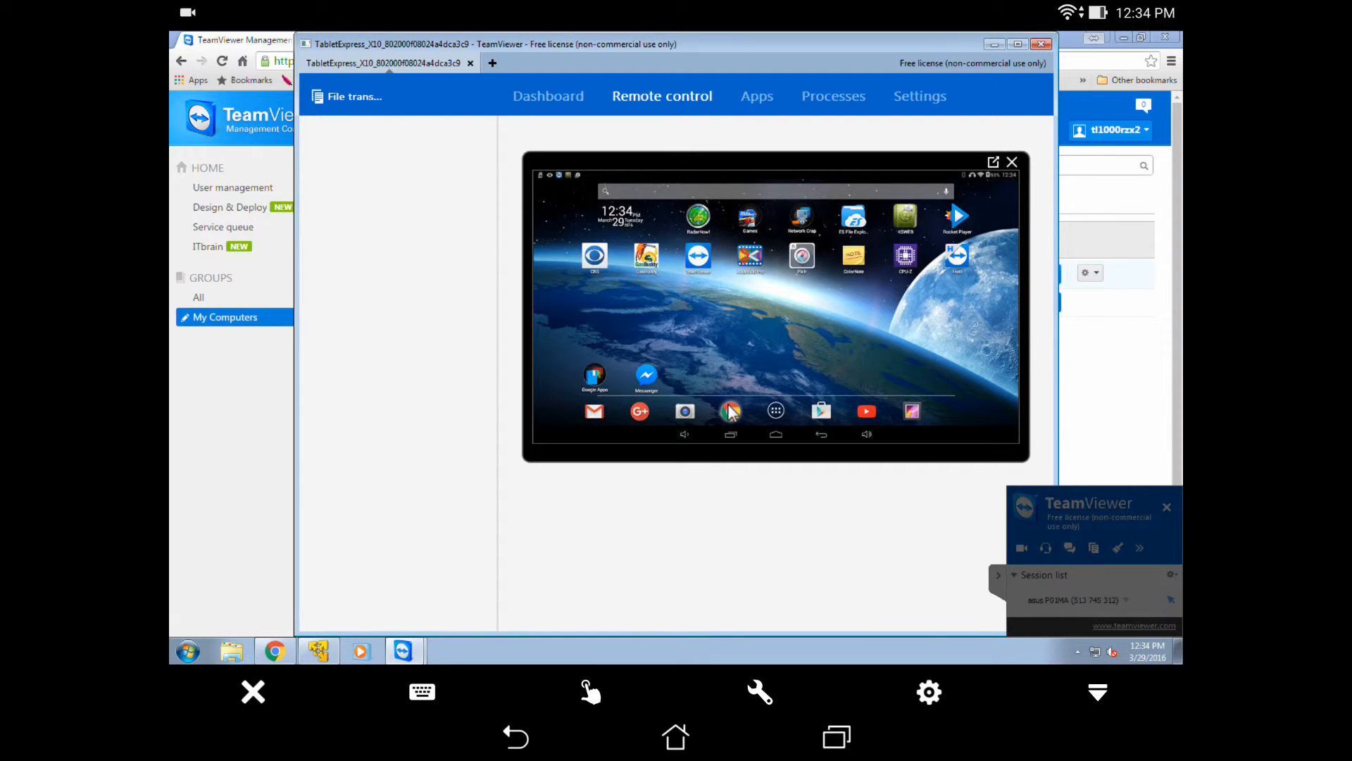
{"action": "left_click", "coordinate": [731, 411]}
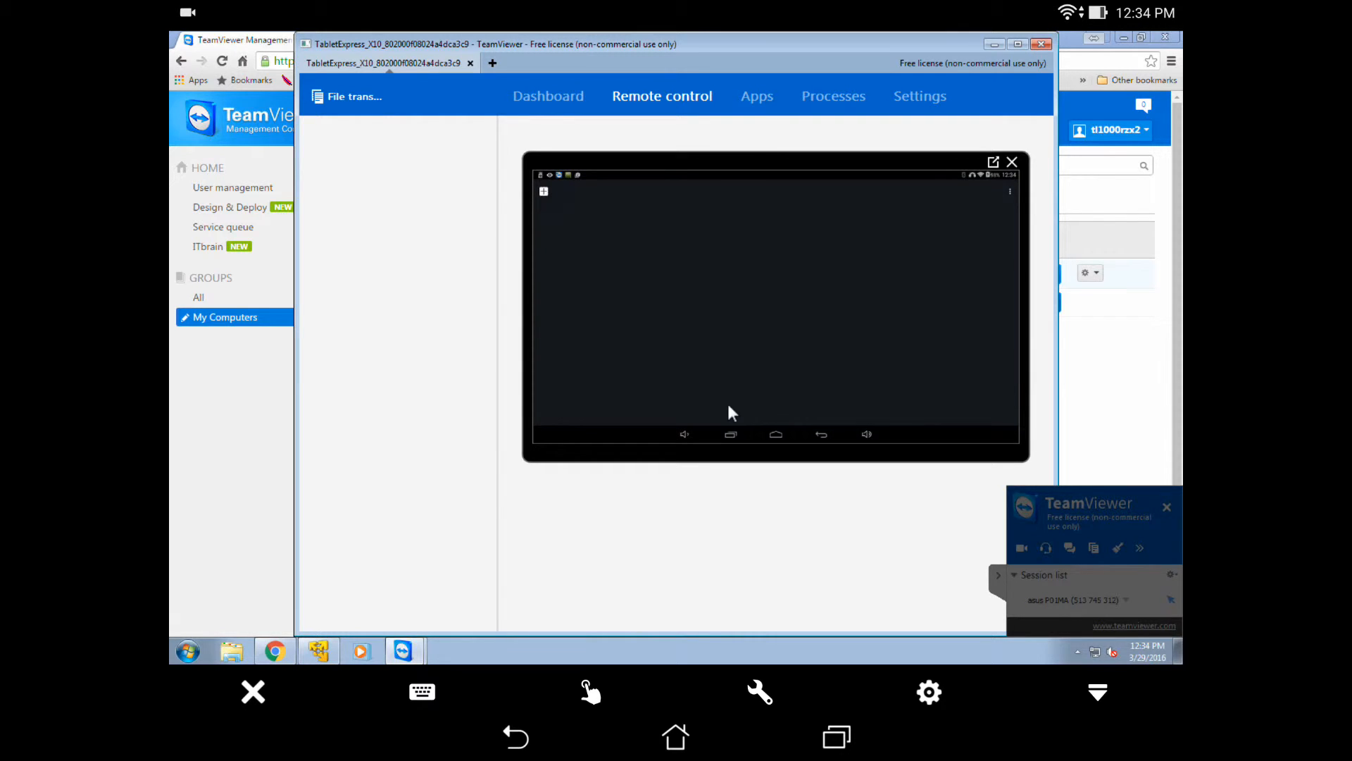